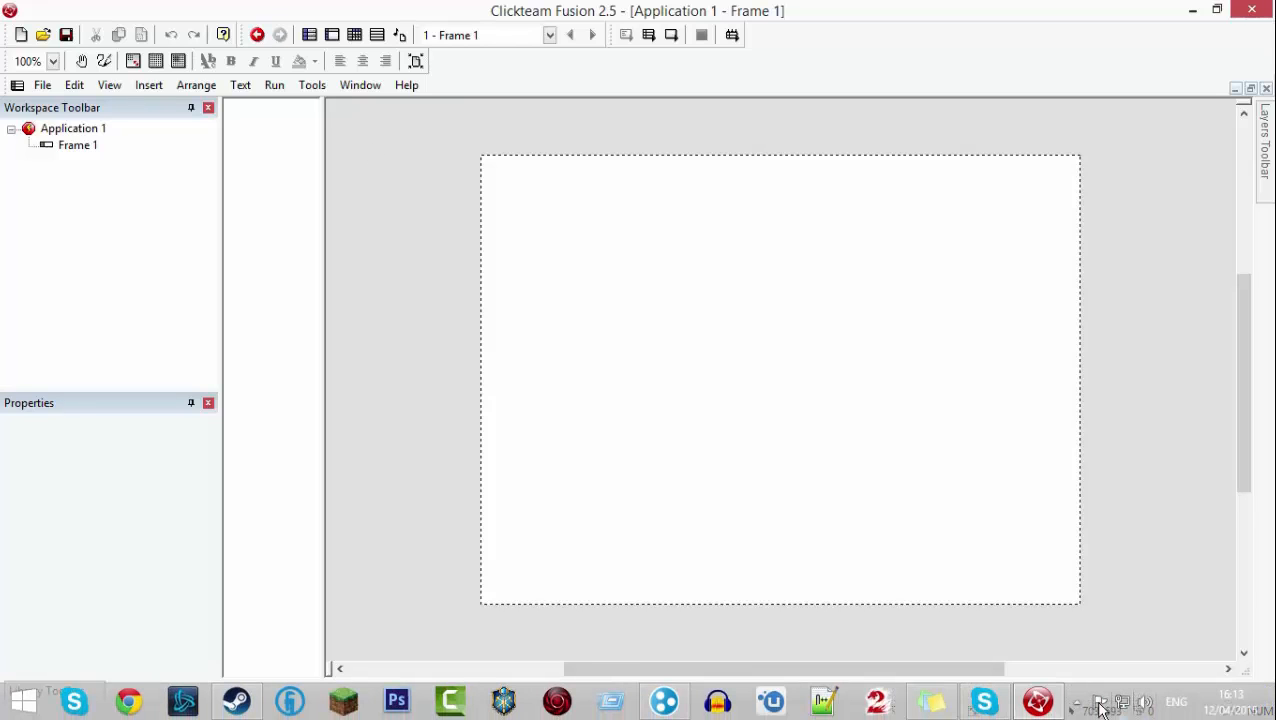
pyautogui.moveTo(1010, 695)
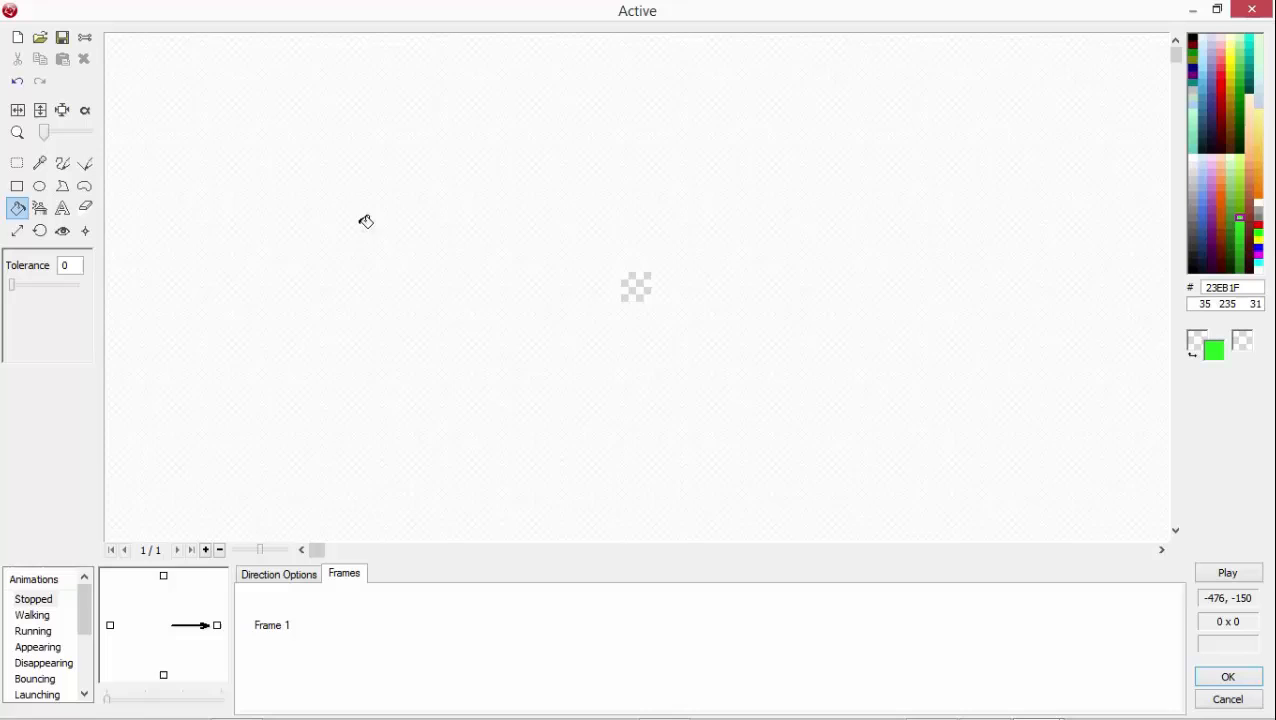
# Paint the new active object's image green in the image editor
pyautogui.click(636, 288)
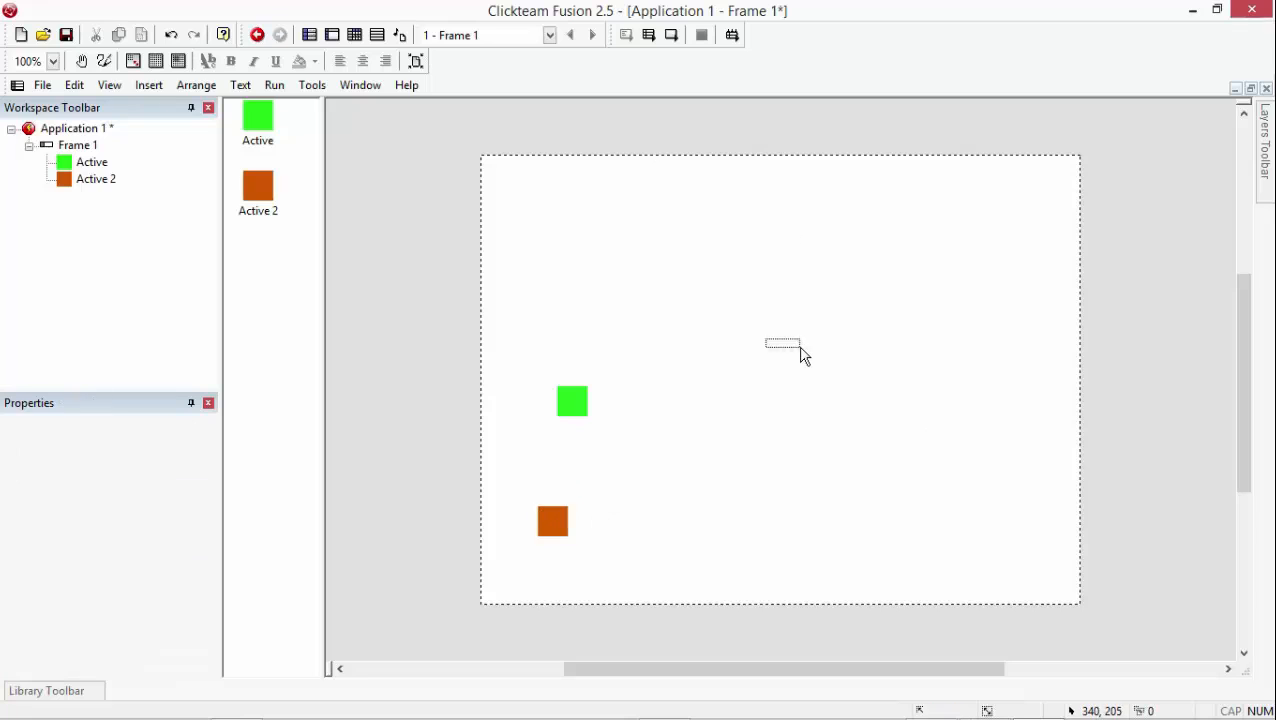
# Rename the green object to 'Character' and the orange object to 'floor'
pyautogui.doubleClick(783, 347)
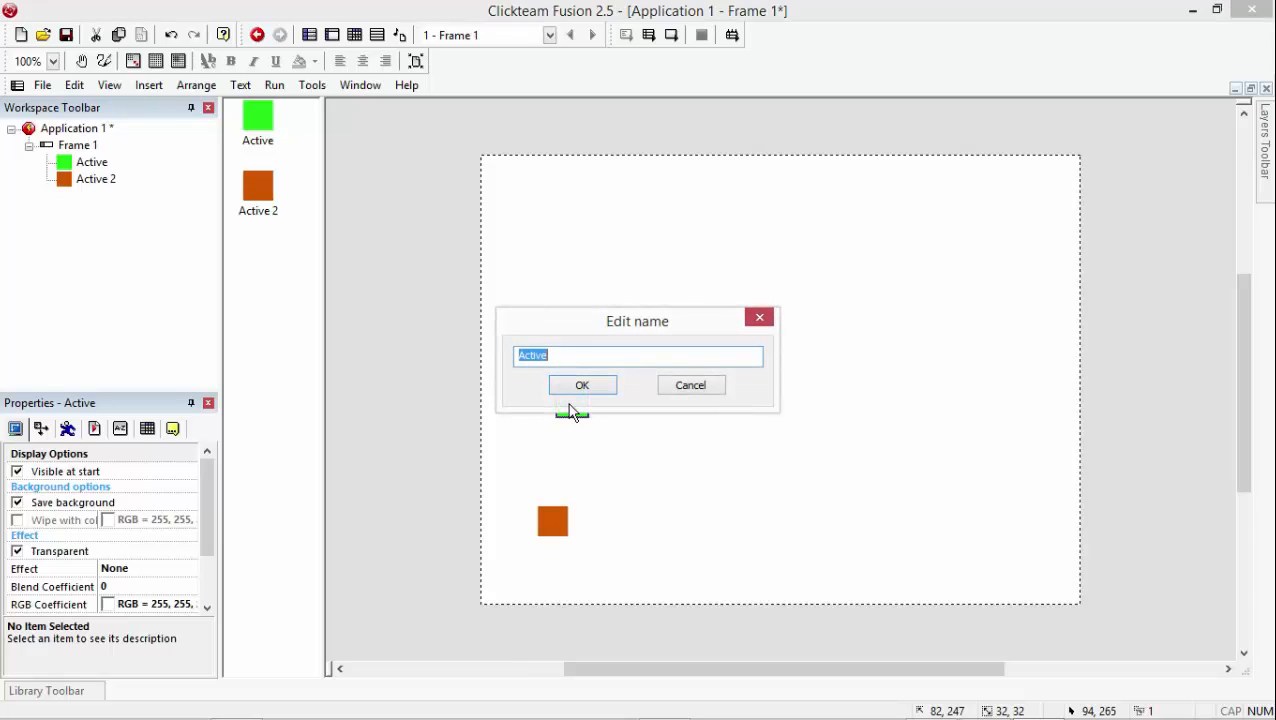
pyautogui.write('Chara')
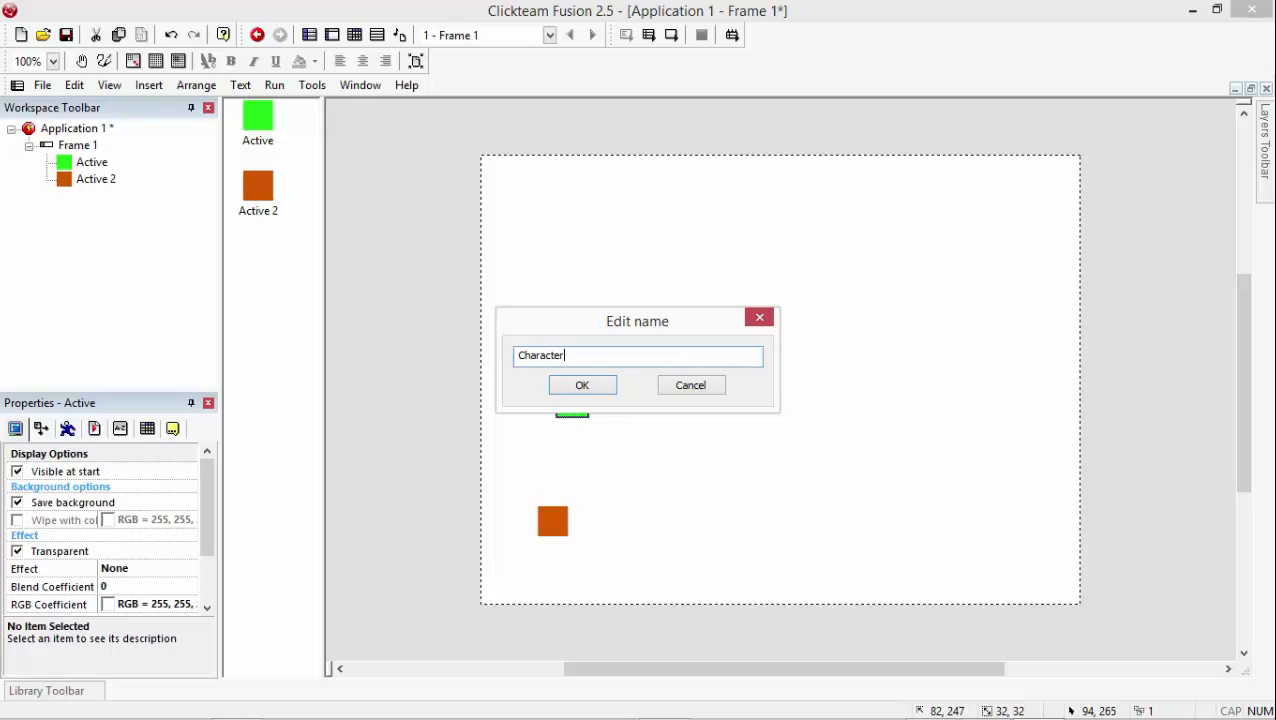
pyautogui.click(582, 385)
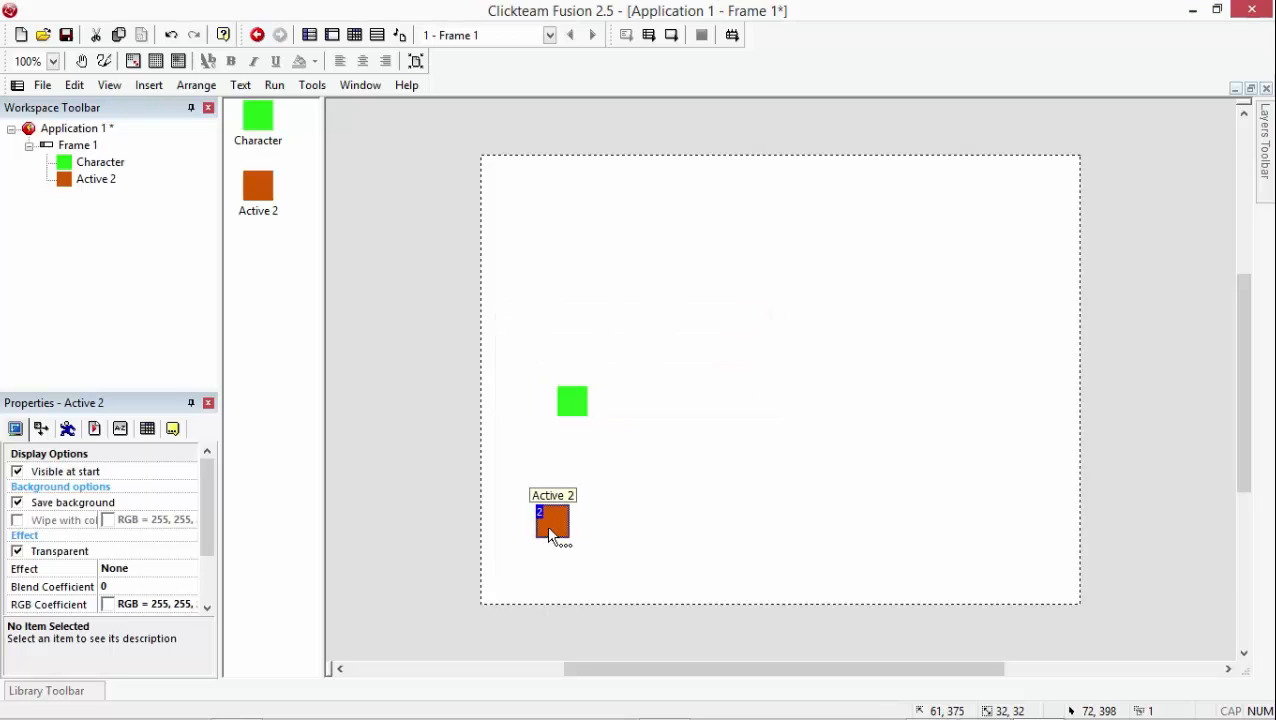
pyautogui.write('flo')
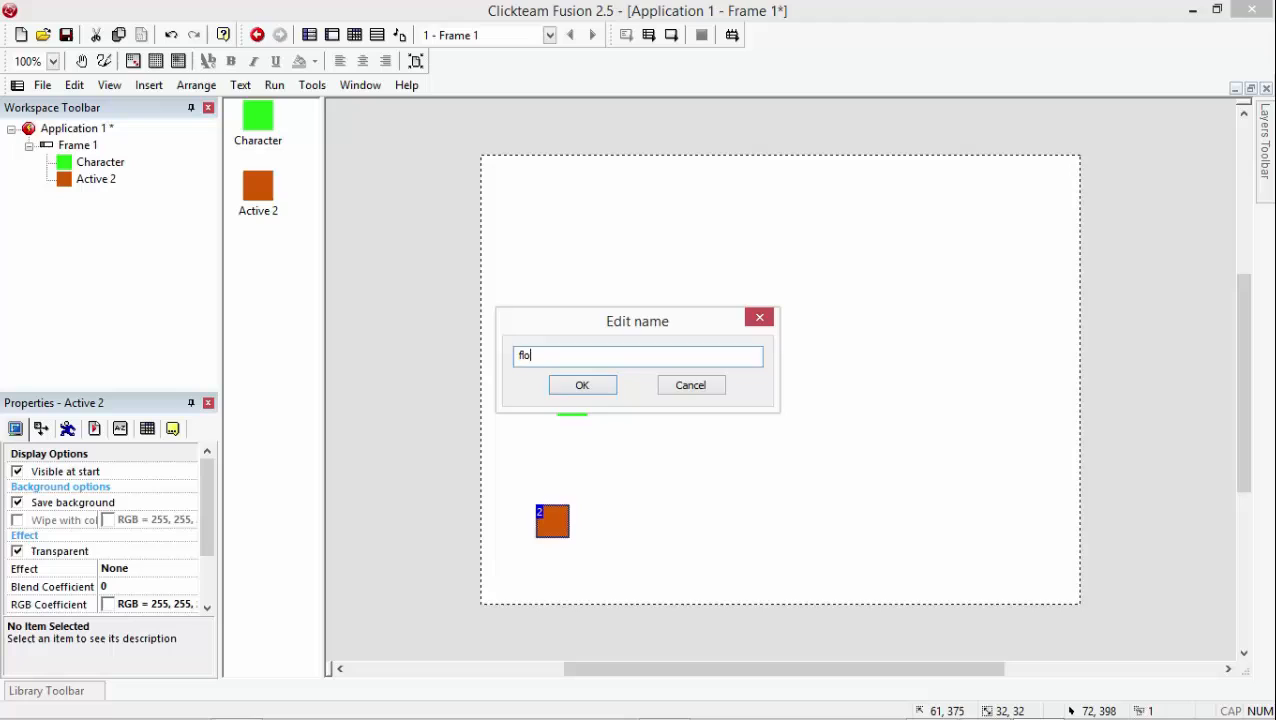
pyautogui.click(582, 385)
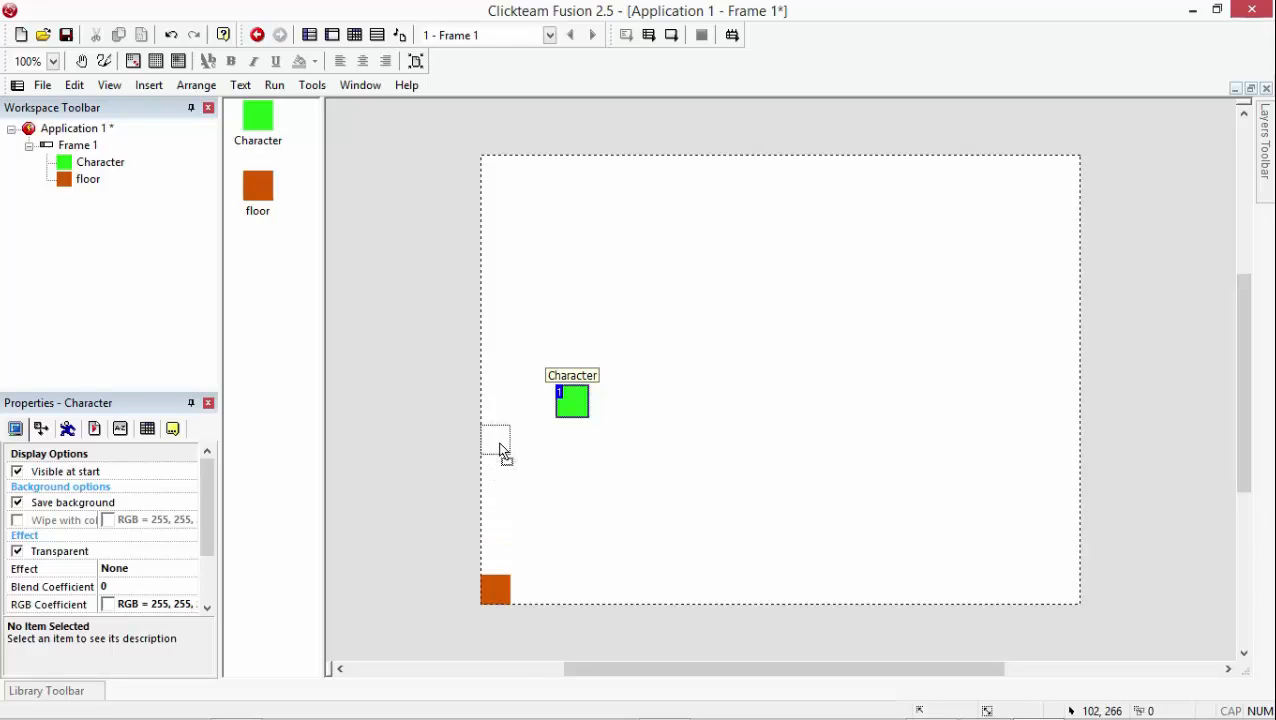
# Move Character to the frame's left edge and give it a platform movement type
pyautogui.moveTo(572, 400); pyautogui.dragTo(495, 440)
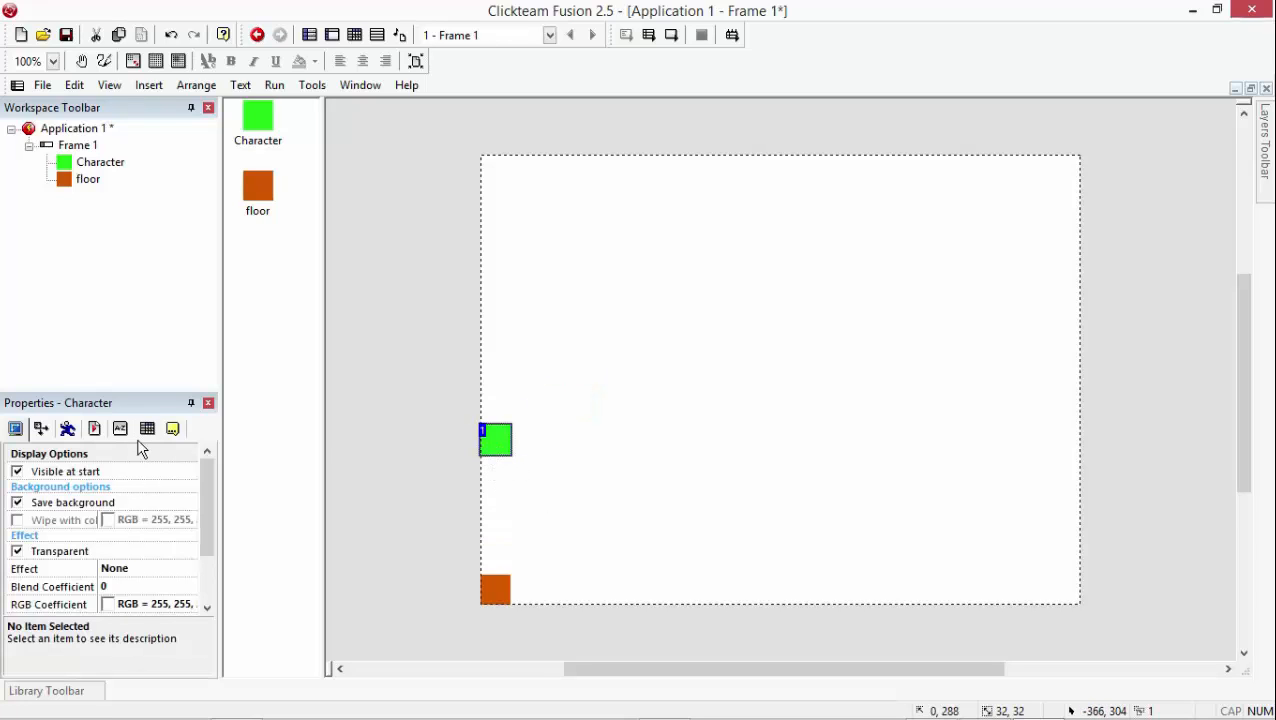
pyautogui.click(41, 428)
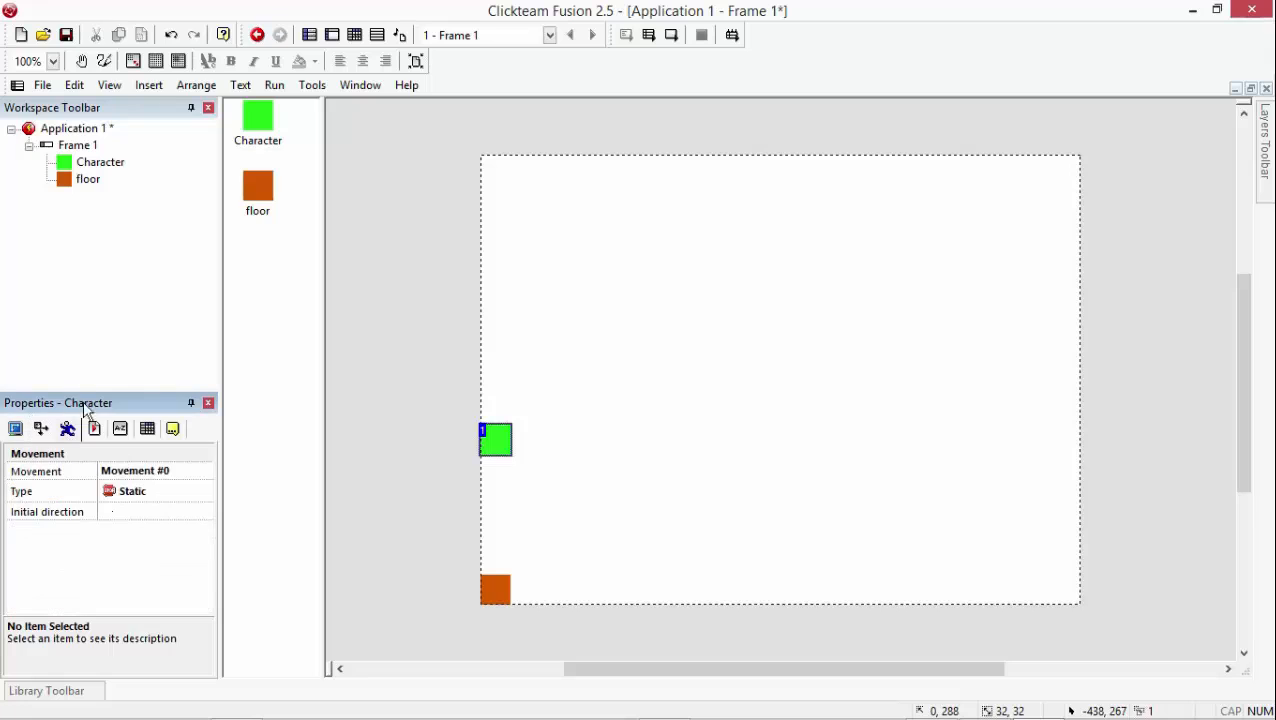
pyautogui.click(155, 491)
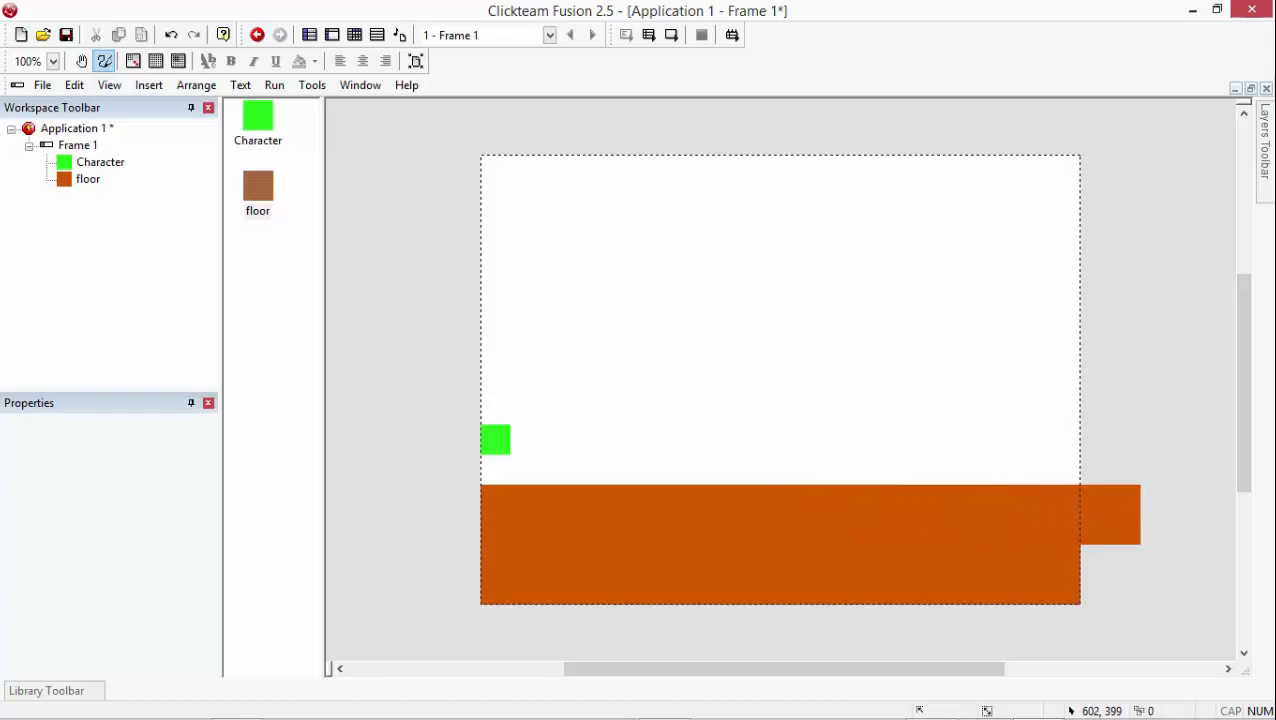
# Trim the floor blocks to the frame edge and nudge Character slightly right
pyautogui.click(104, 61)
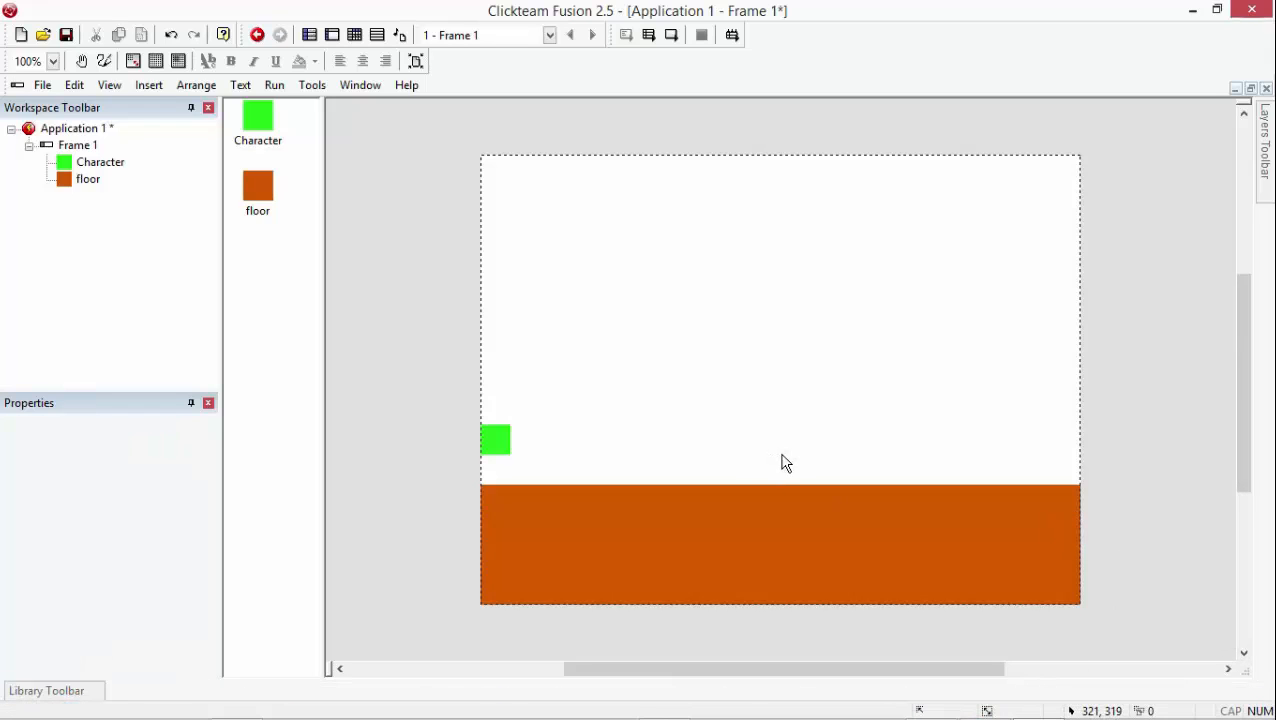
pyautogui.click(76, 128)
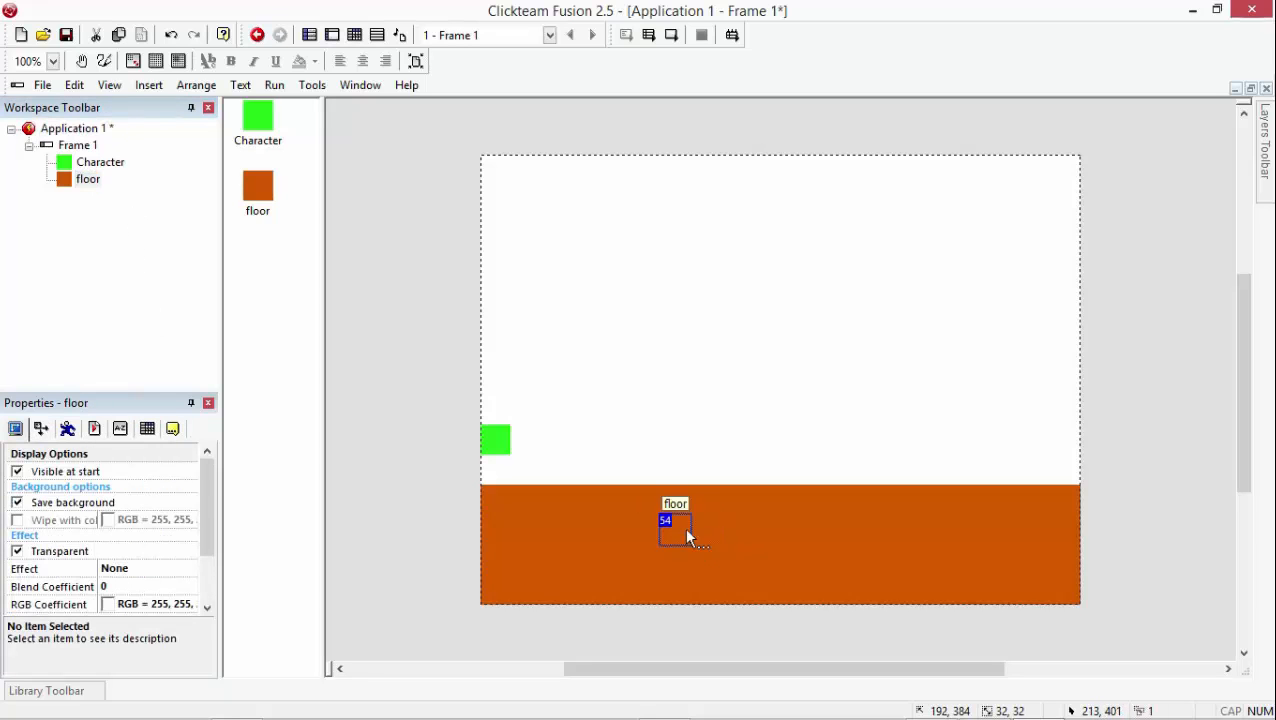
pyautogui.click(556, 443)
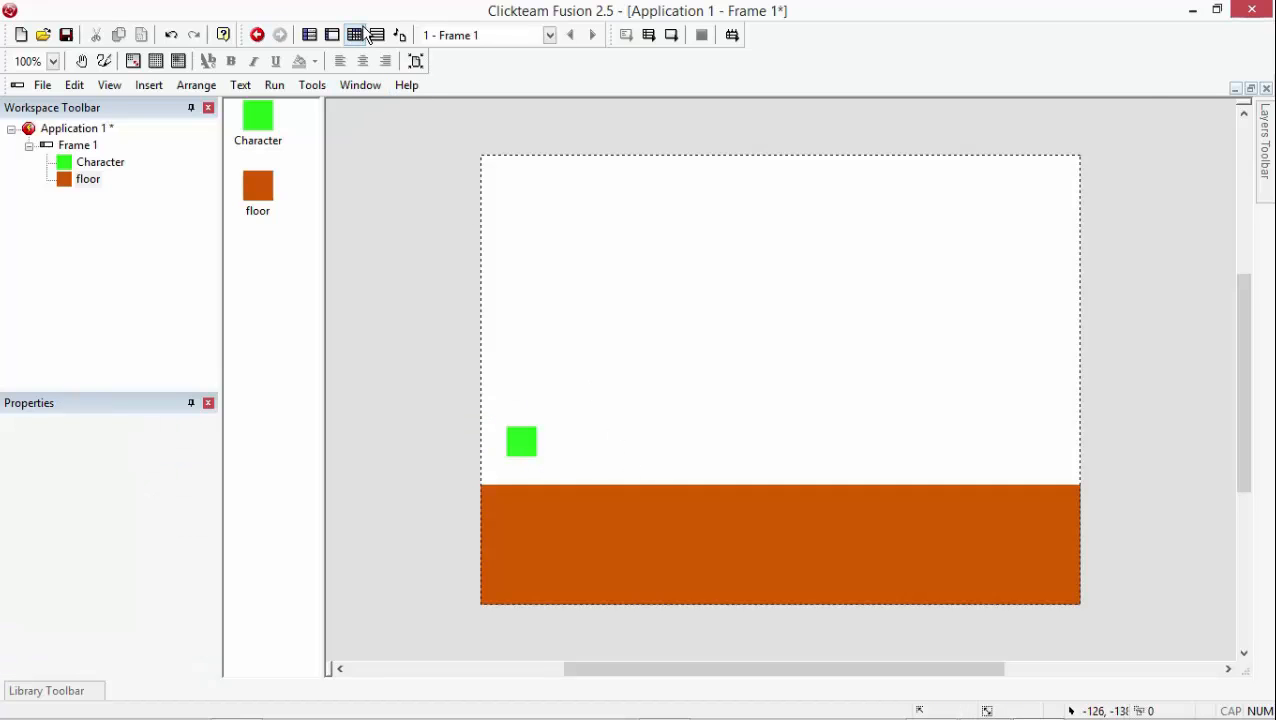
# Add an event stopping Character when it collides with floor
pyautogui.click(355, 34)
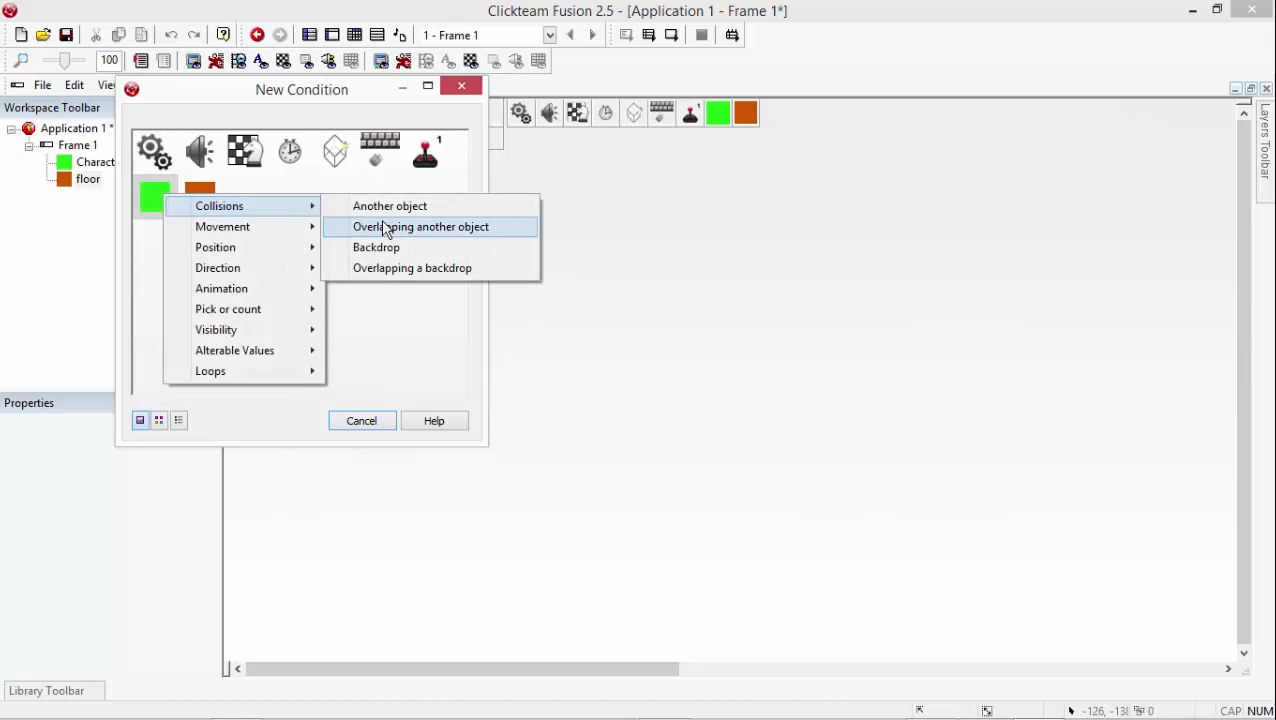
pyautogui.click(420, 226)
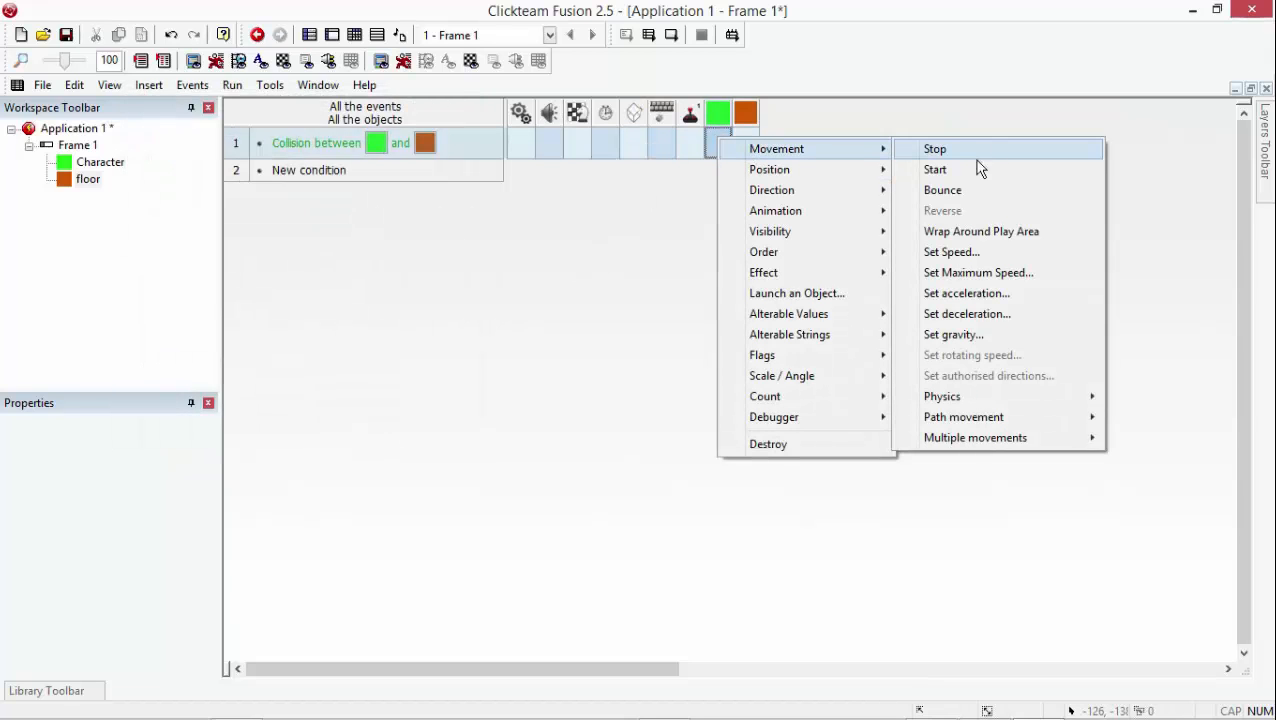
pyautogui.moveTo(776, 148)
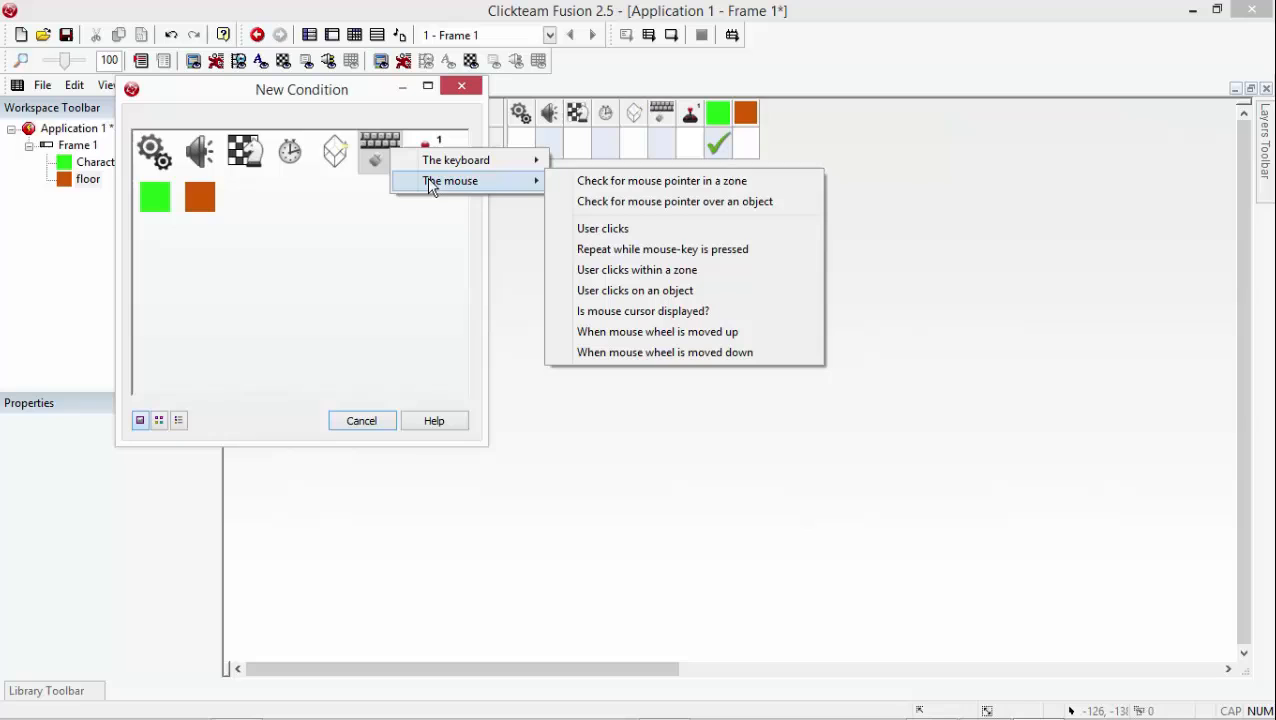
# Add an event destroying a floor block when the user clicks on it
pyautogui.click(635, 290)
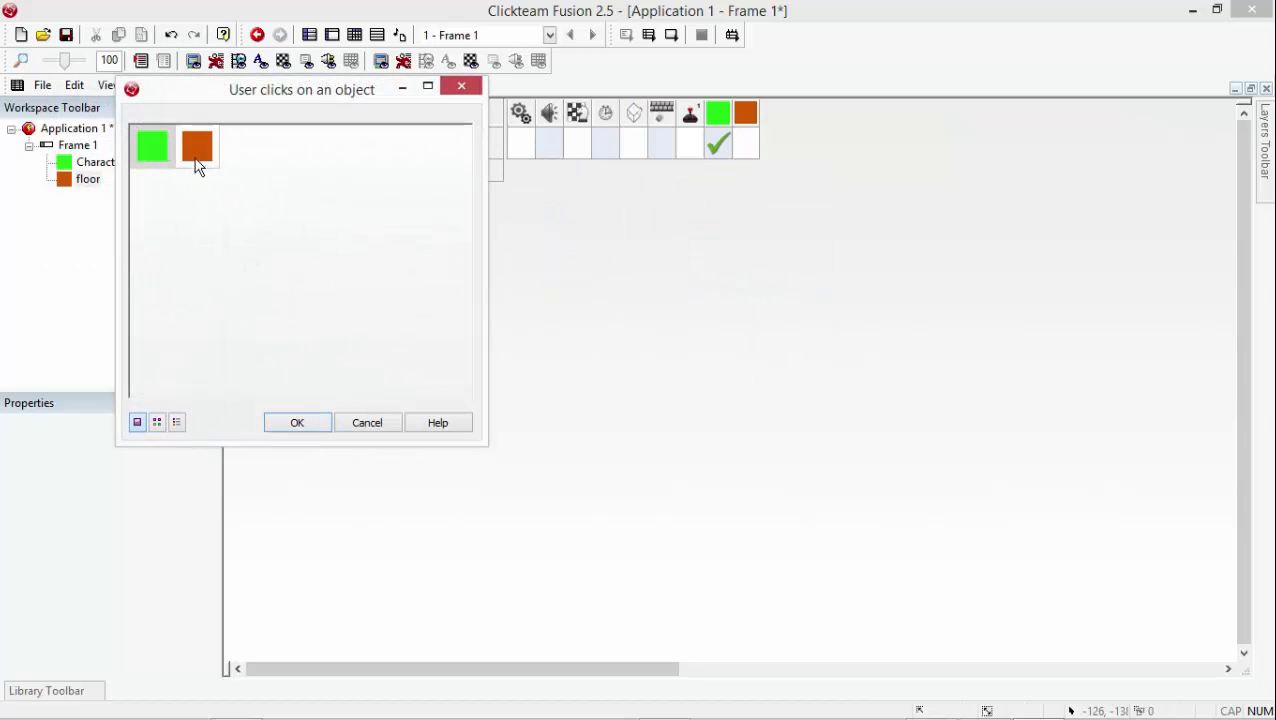
pyautogui.click(297, 422)
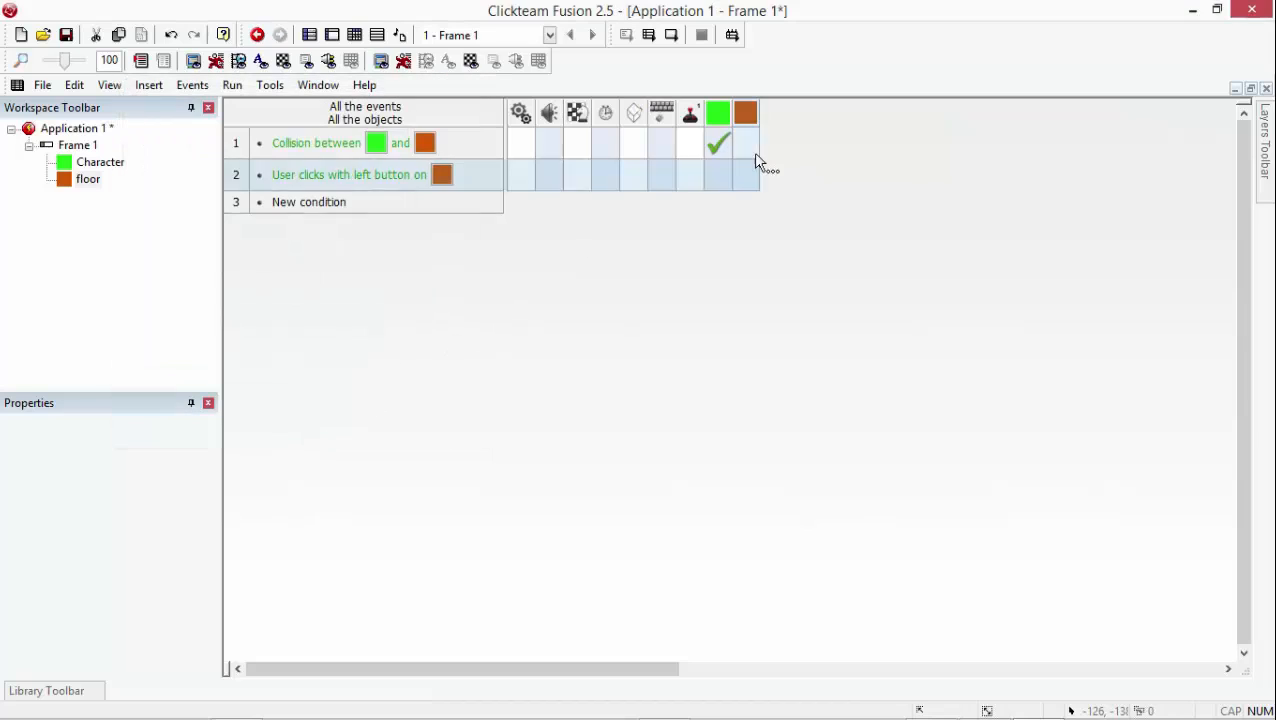
pyautogui.click(746, 175)
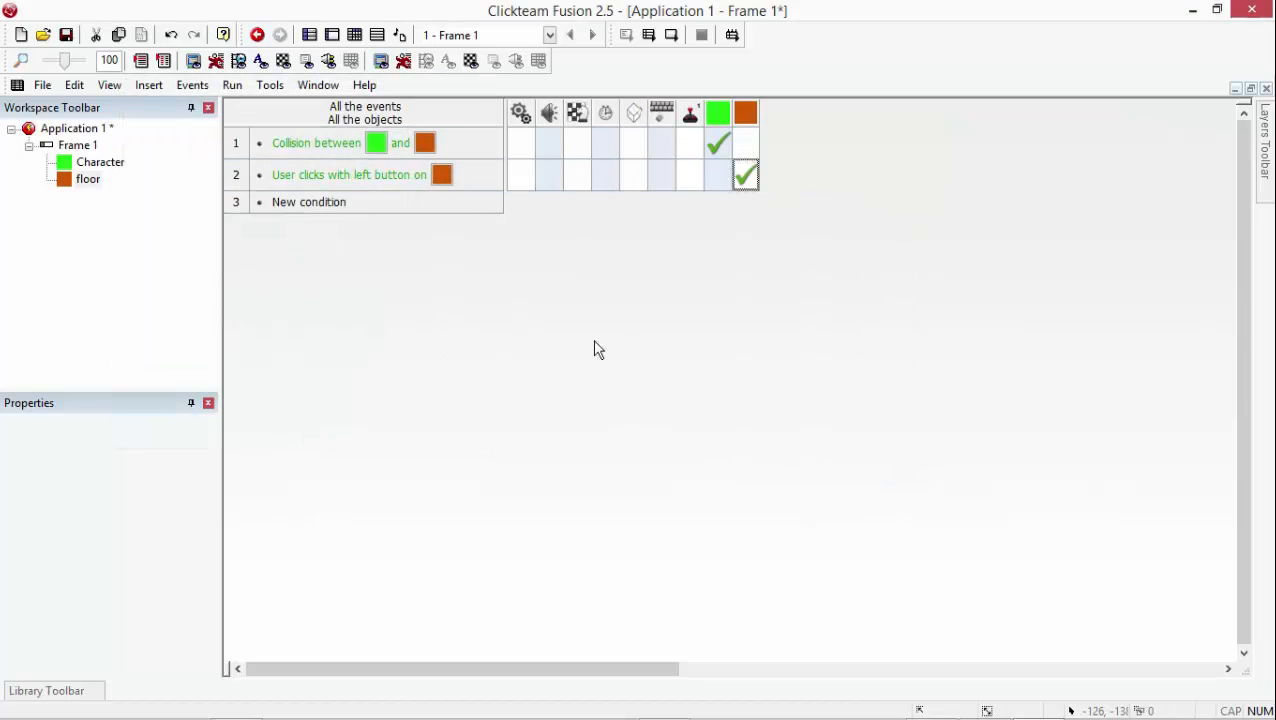
# Preview the current frame with Run > Frame
pyautogui.click(232, 84)
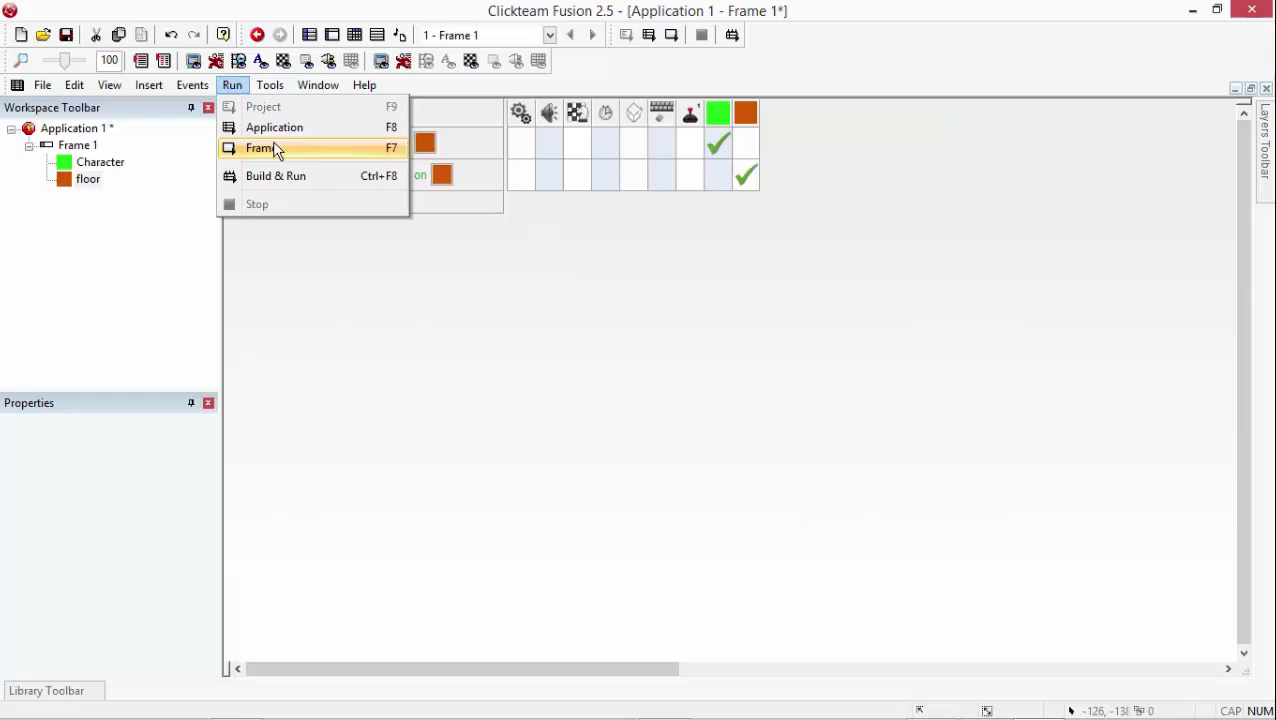
pyautogui.click(259, 148)
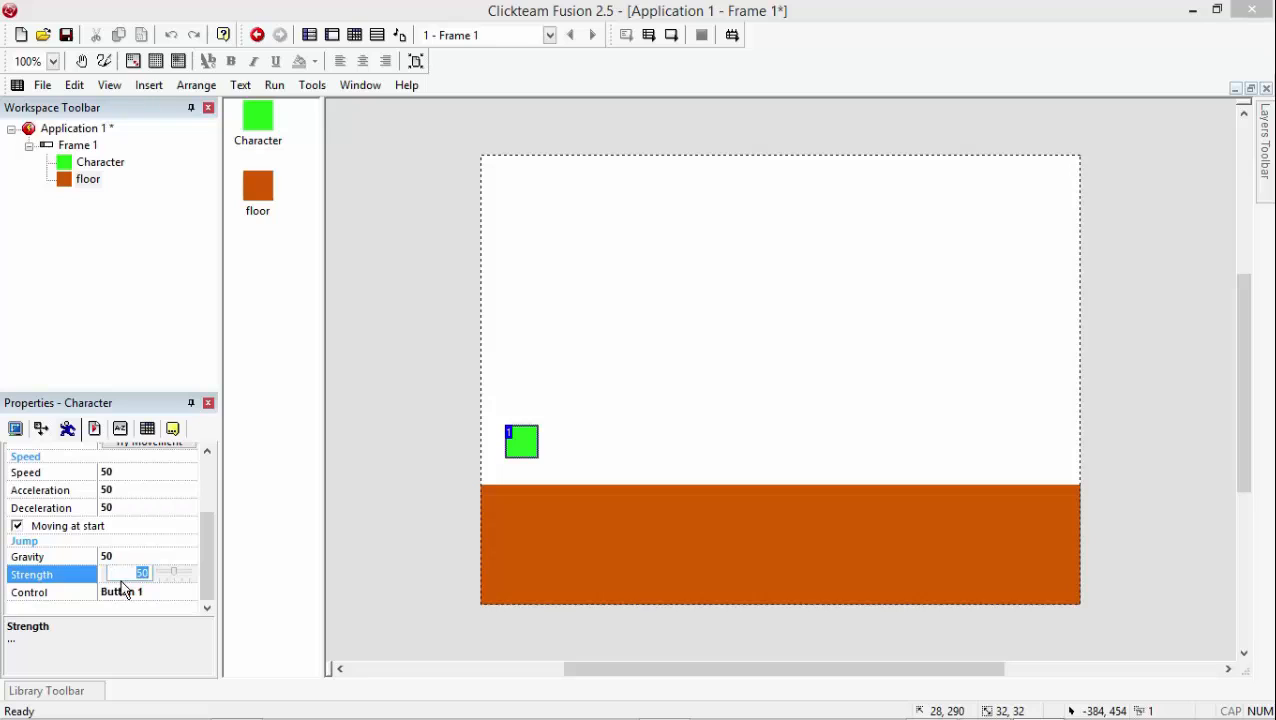
# Set Character's platform movement jump strength to 100
pyautogui.write('100')
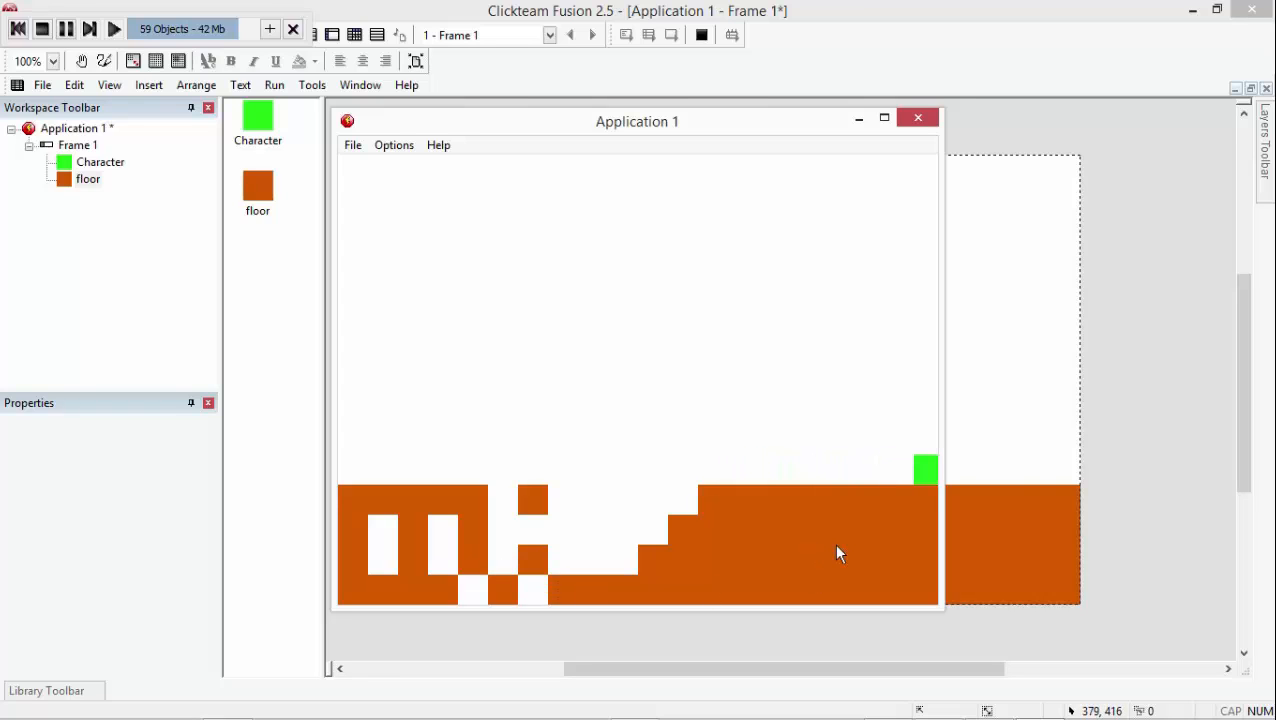
pyautogui.moveTo(900, 492)
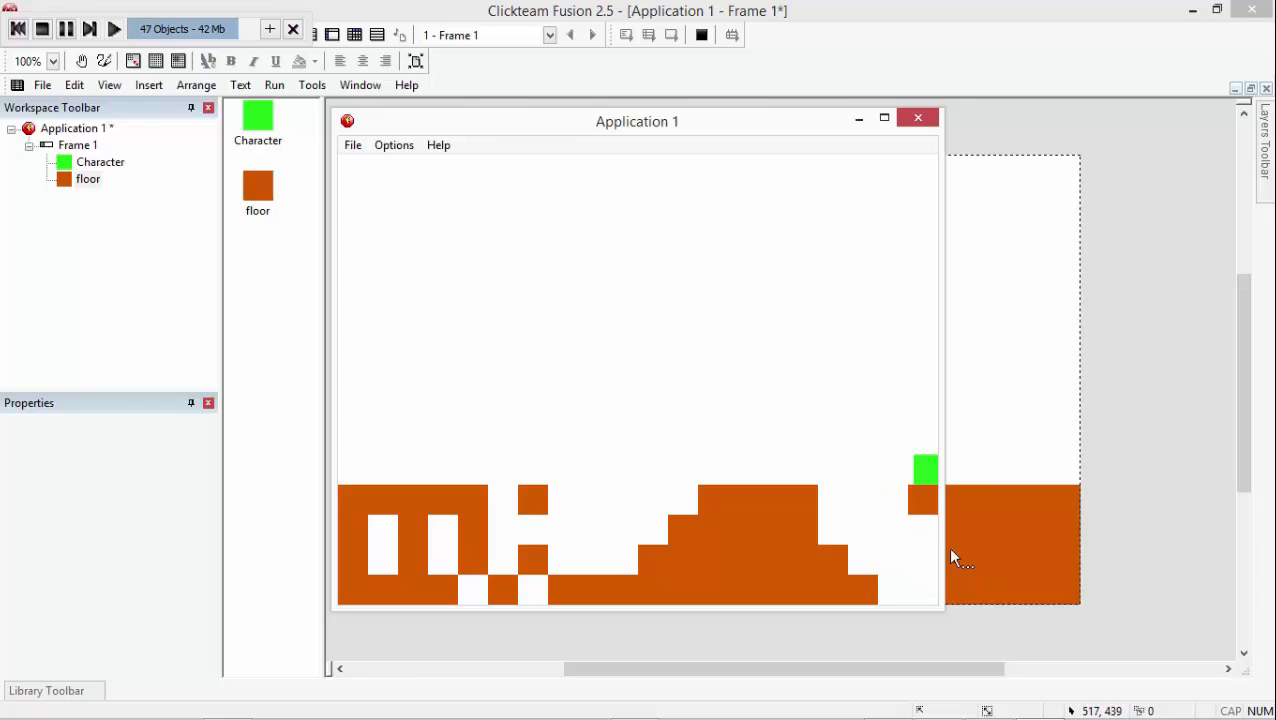
pyautogui.moveTo(862, 508)
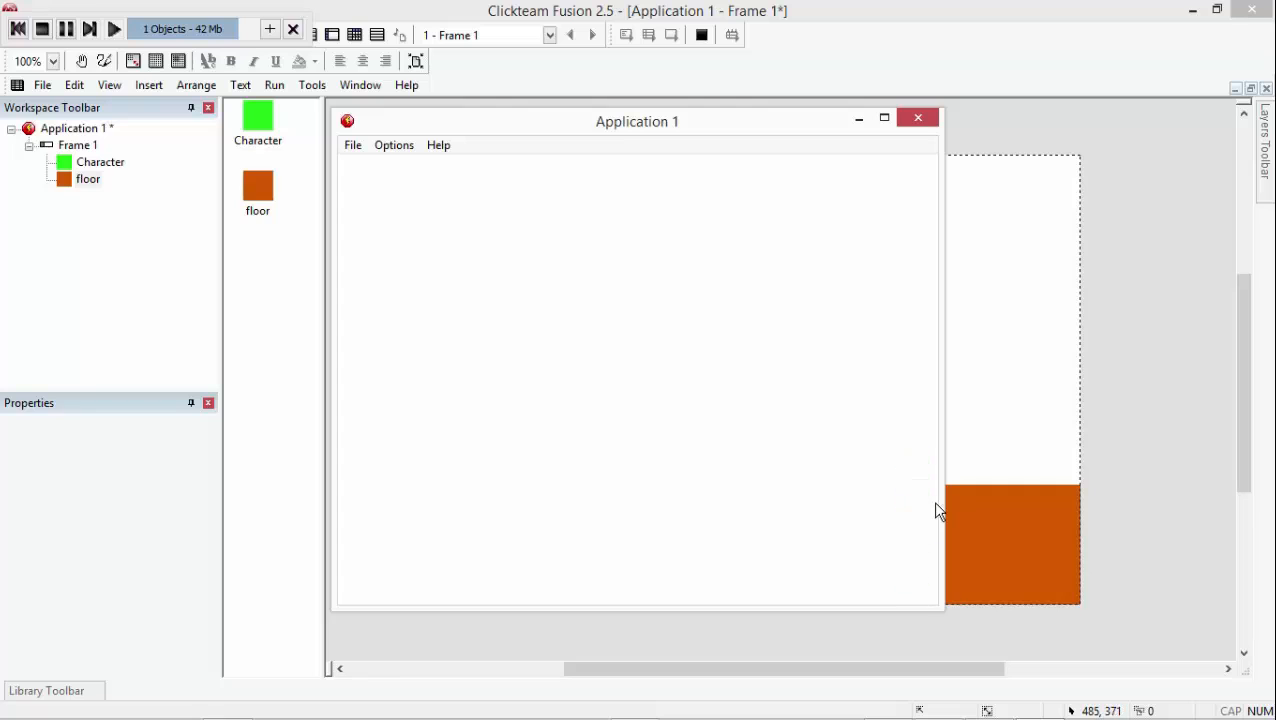
pyautogui.moveTo(965, 261)
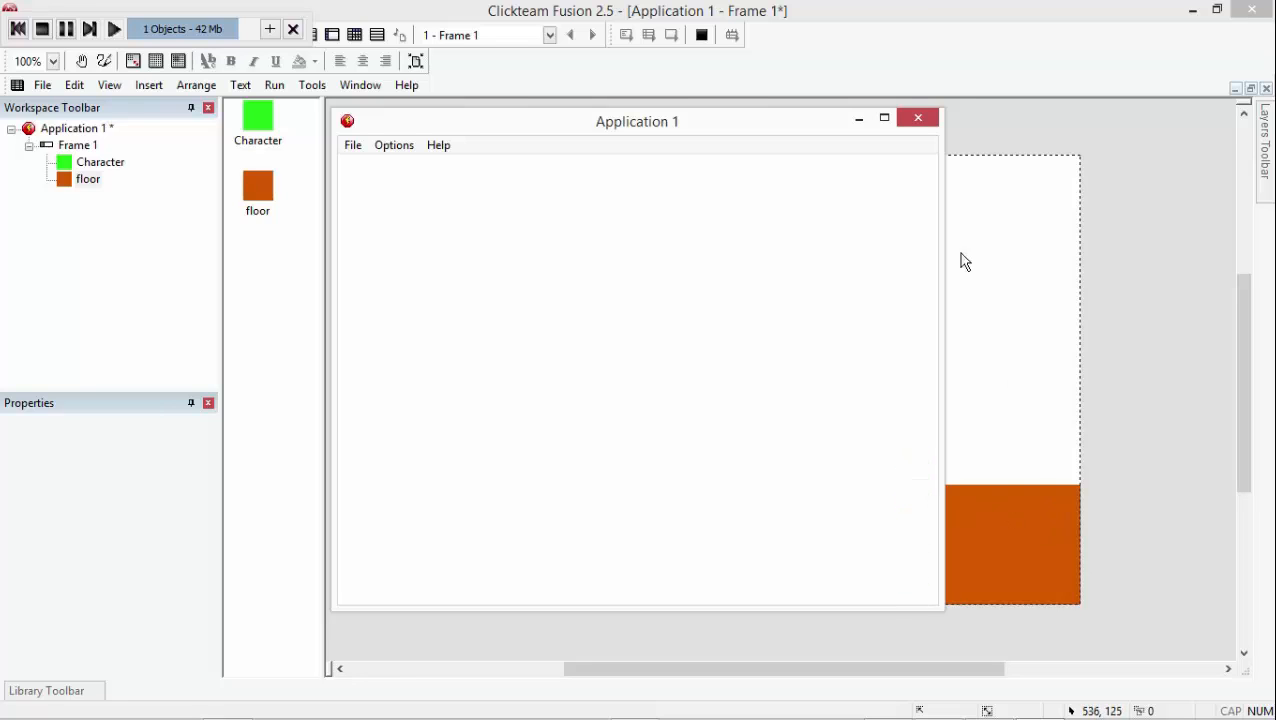